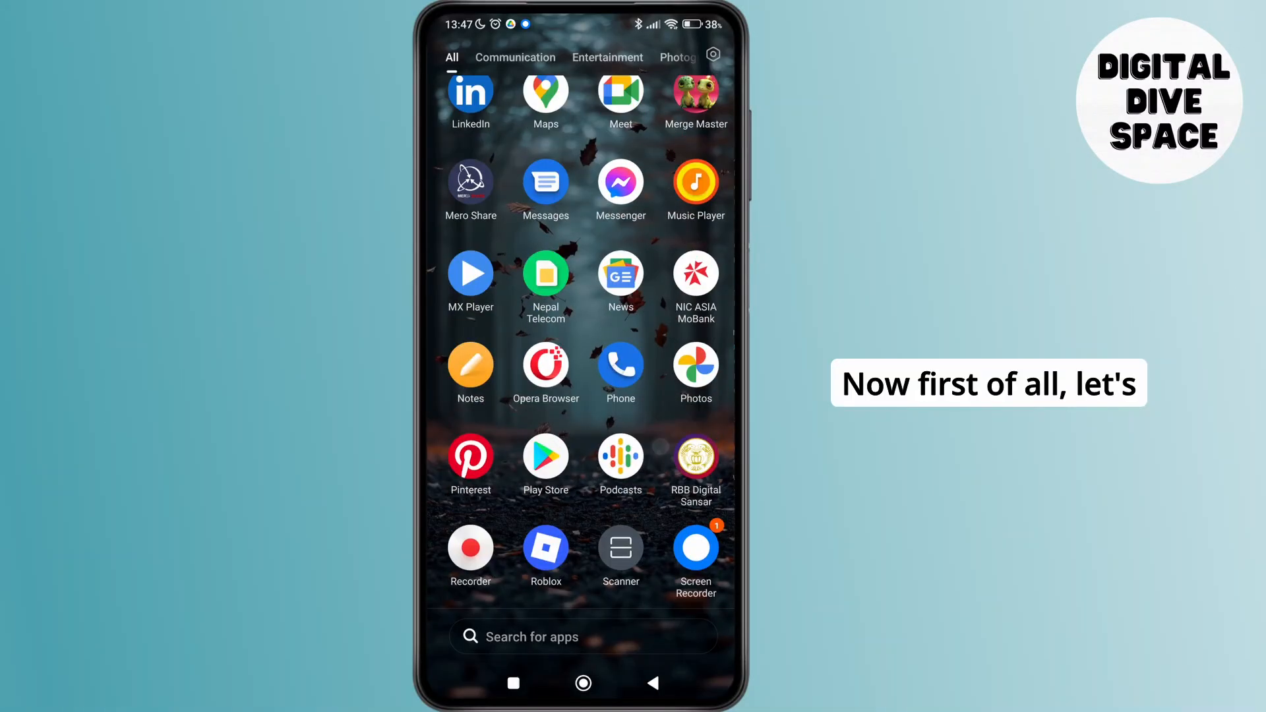
- Launch the Play Store from the app drawer to reach its app search
{"action": "left_click", "coordinate": [546, 458]}
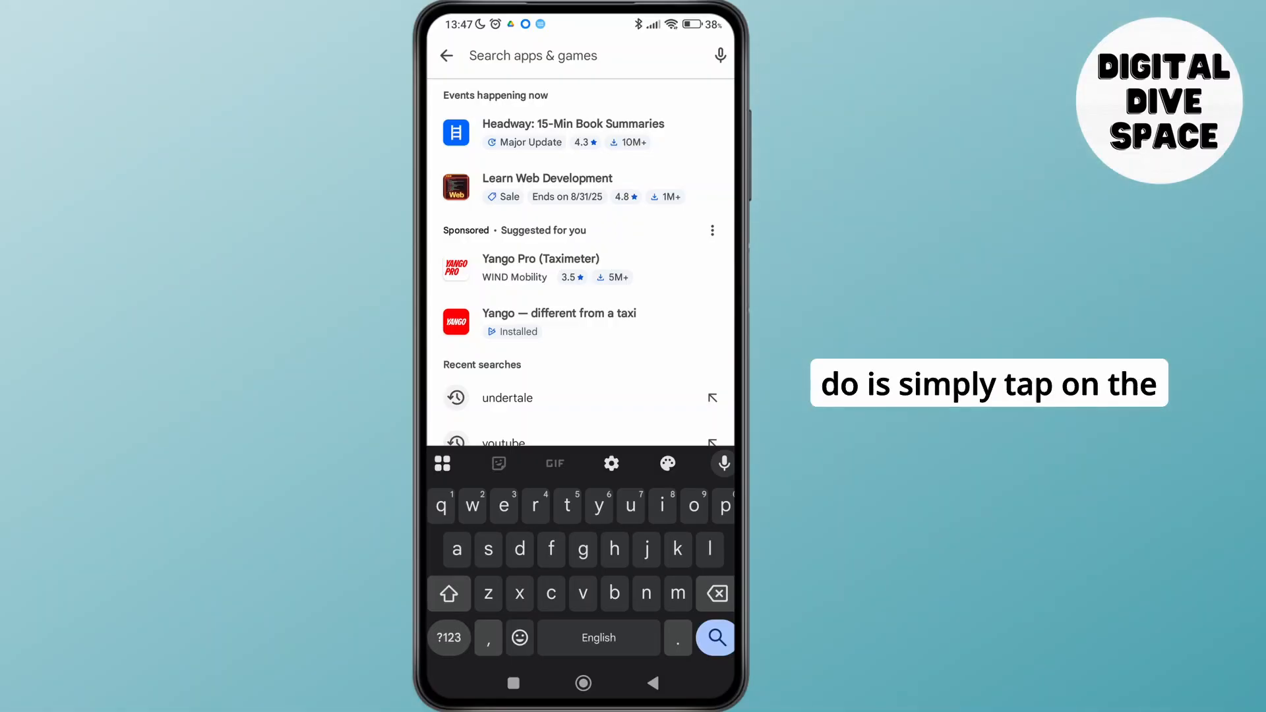
- Expand Gboard's extra tools and open its Settings menu
{"action": "left_click", "coordinate": [442, 463]}
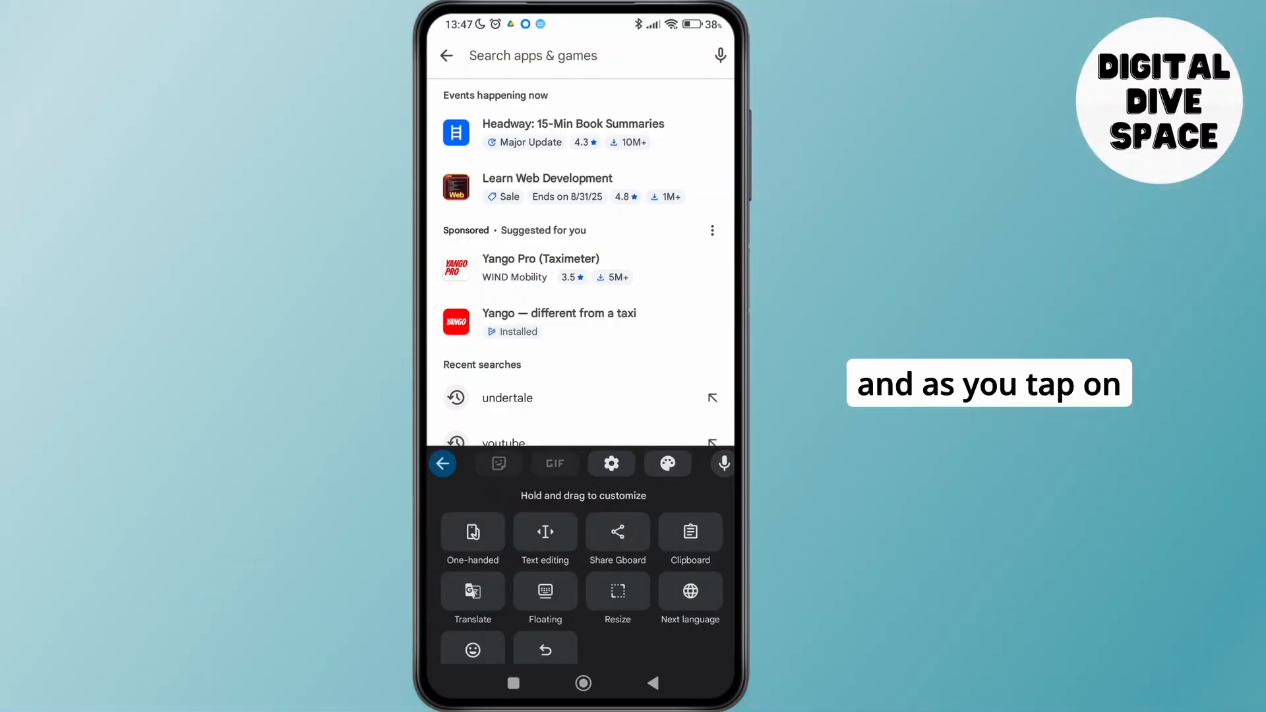
{"action": "left_click", "coordinate": [612, 464]}
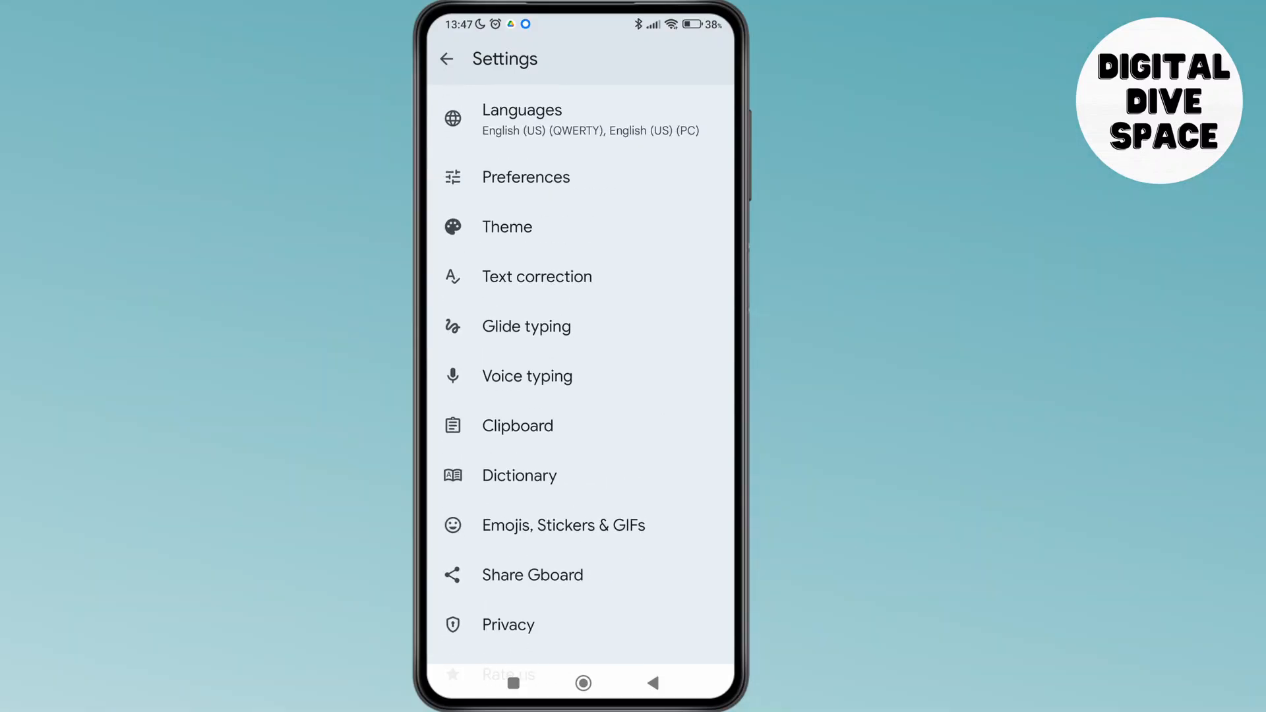
- Browse the Text correction and Clipboard settings, then exit to the Play Store search
{"action": "left_click", "coordinate": [537, 276]}
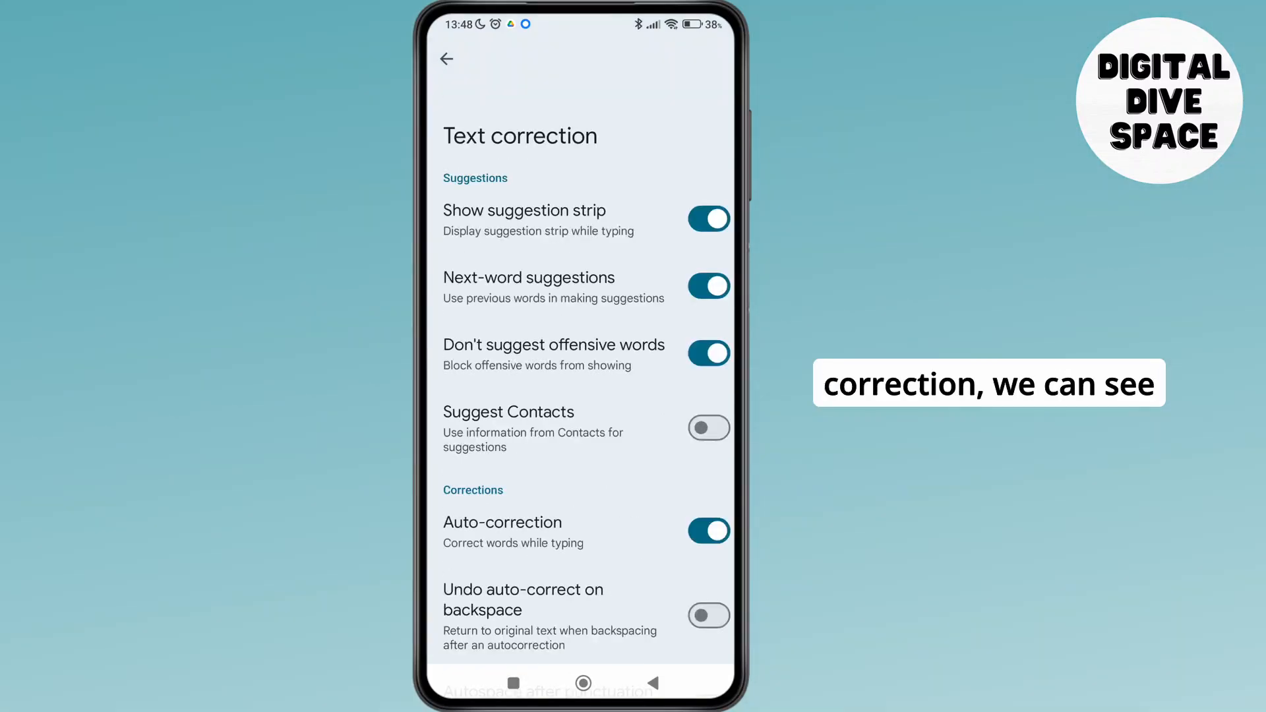
{"action": "scroll", "scroll_direction": "down", "scroll_amount": 3}
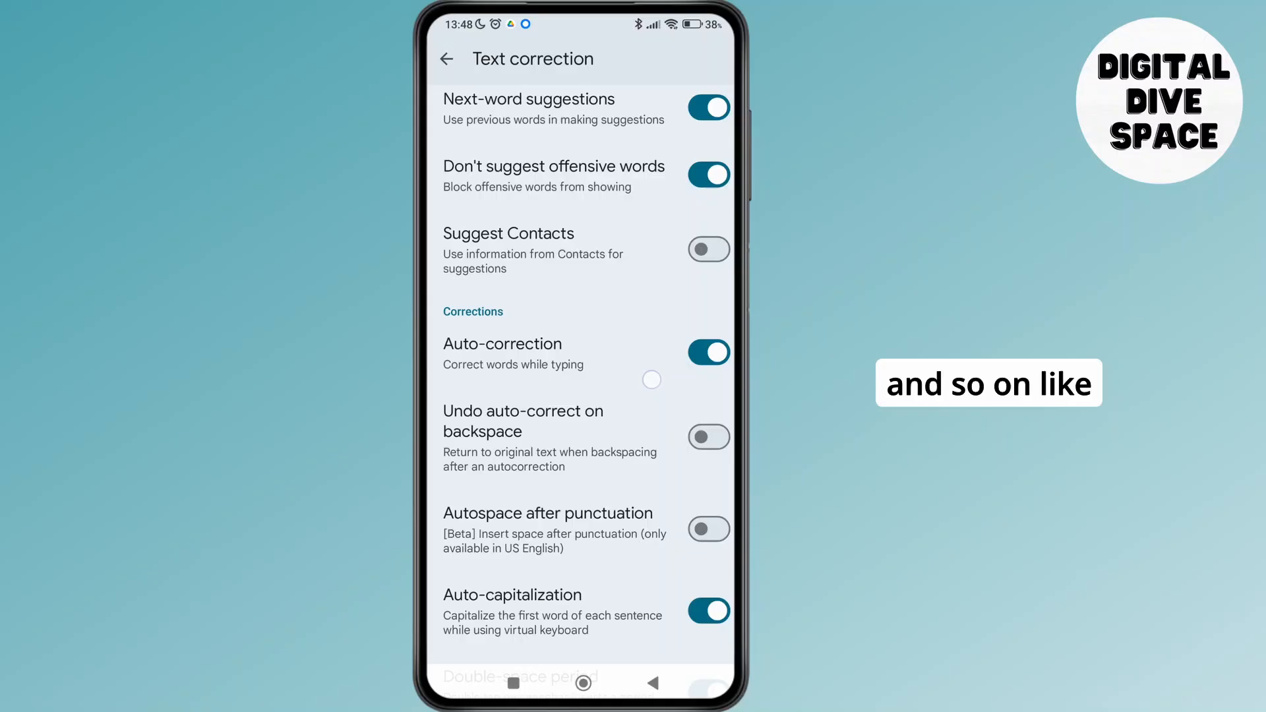
{"action": "scroll", "scroll_direction": "down", "scroll_amount": 3}
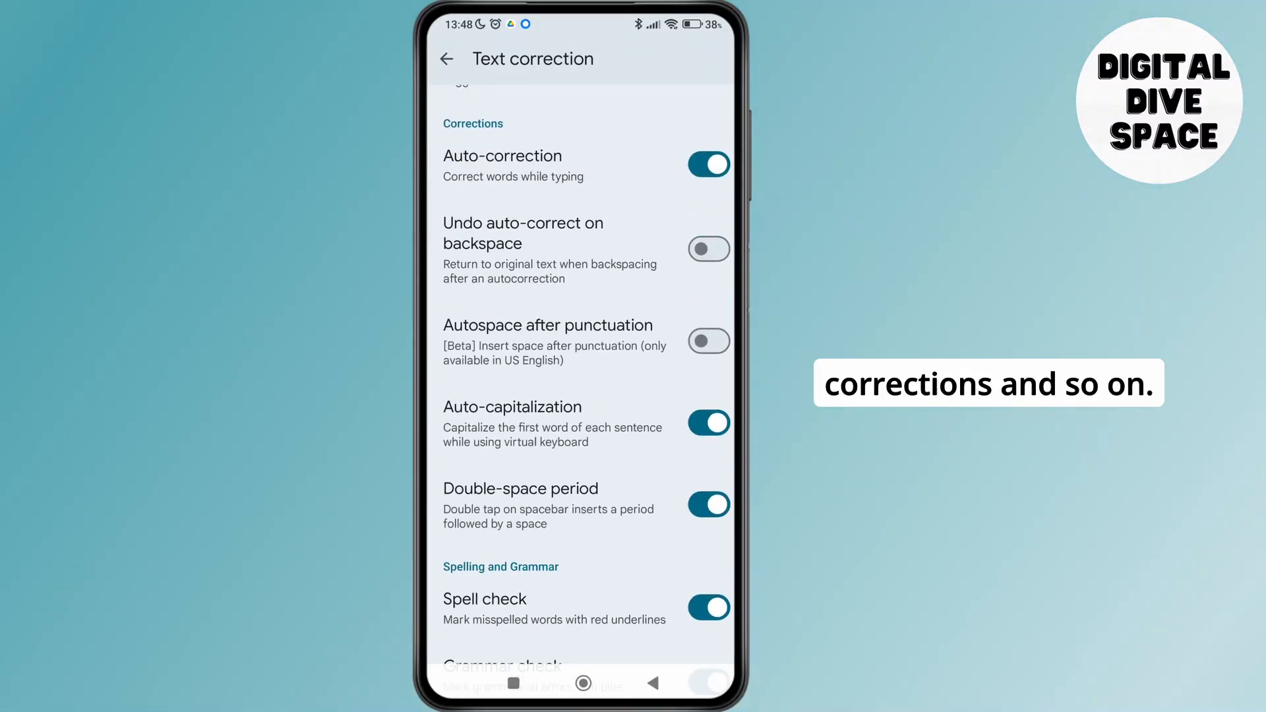
{"action": "left_click", "coordinate": [445, 58]}
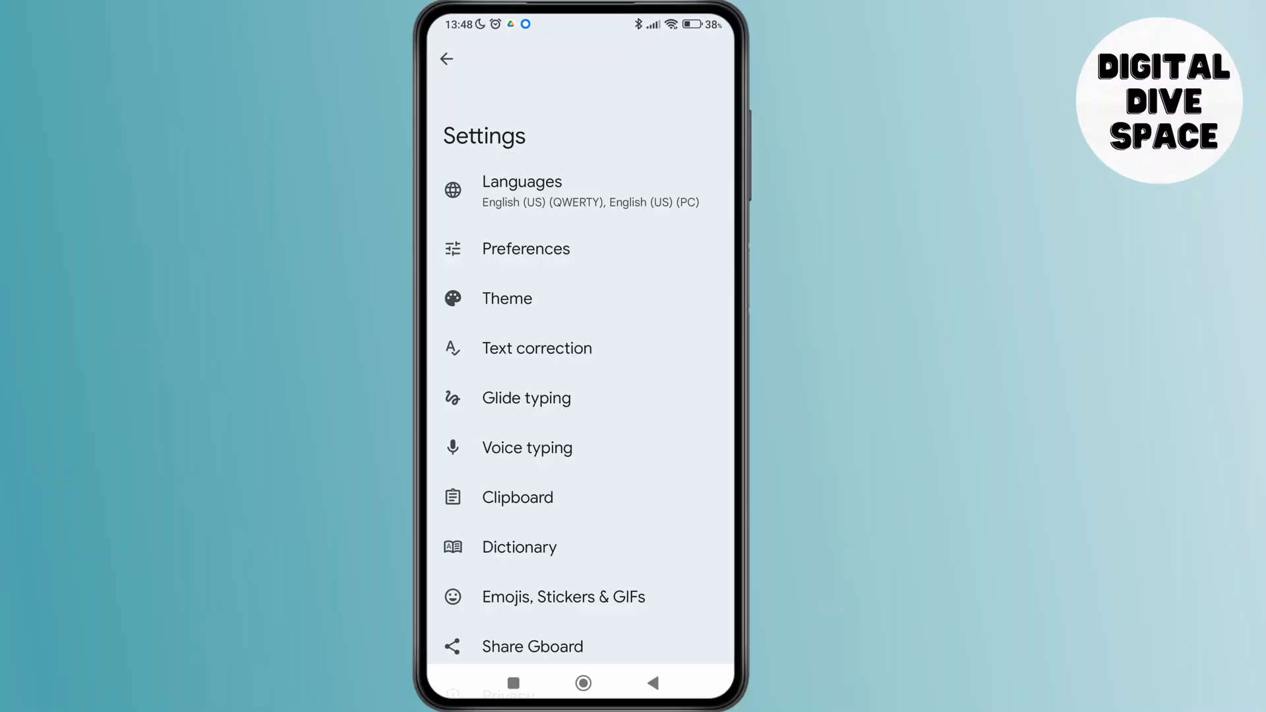
{"action": "left_click", "coordinate": [518, 496]}
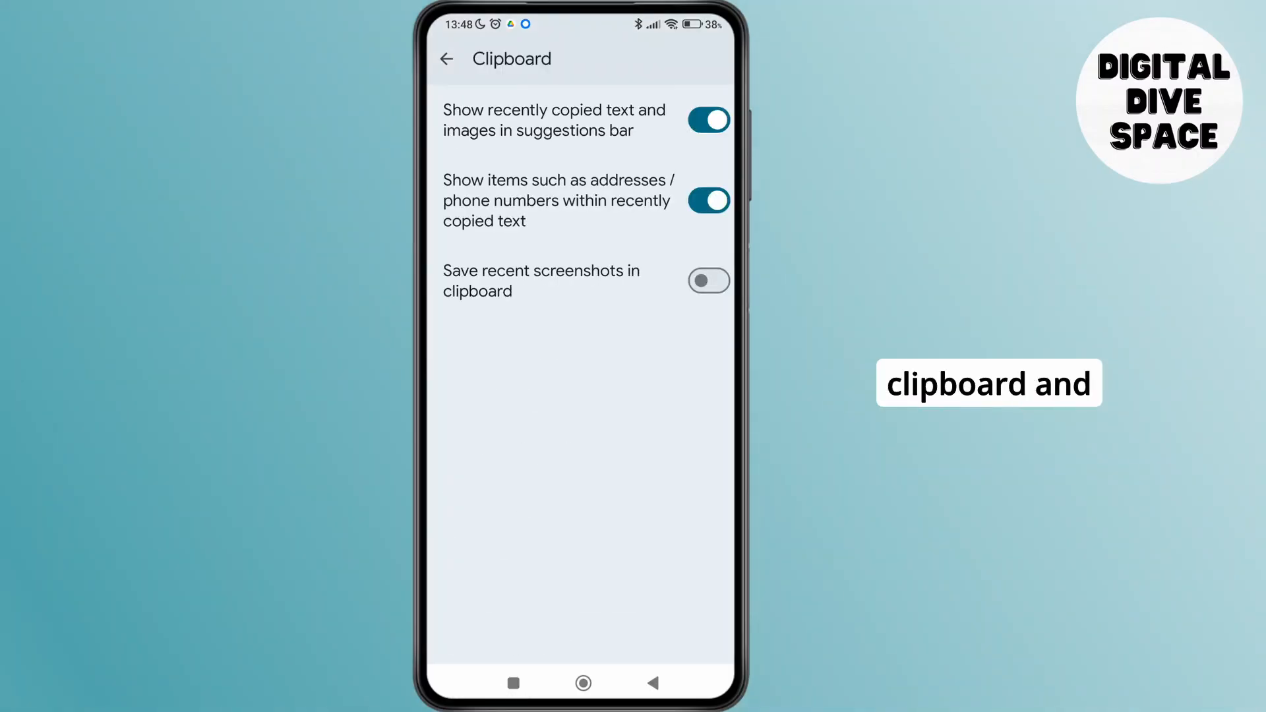
{"action": "left_click", "coordinate": [446, 58]}
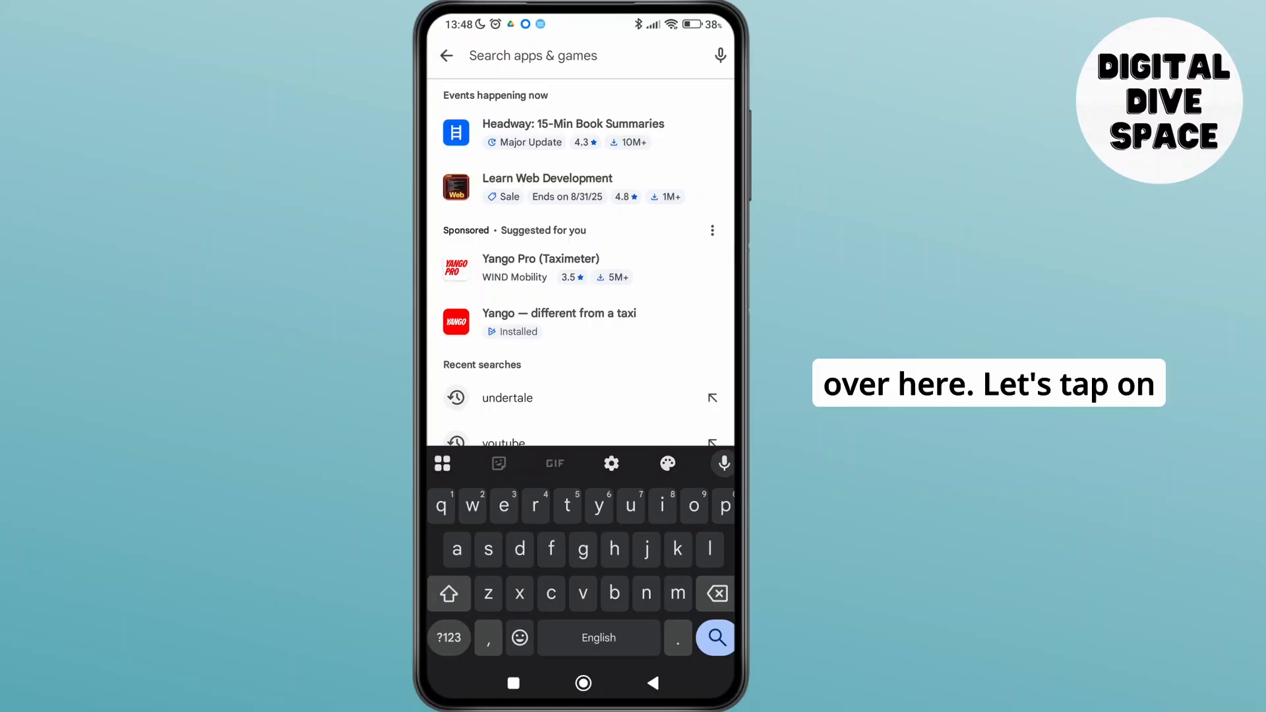
- Expand the tools grid and open Gboard's Clipboard panel showing the recent copied item
{"action": "left_click", "coordinate": [442, 463]}
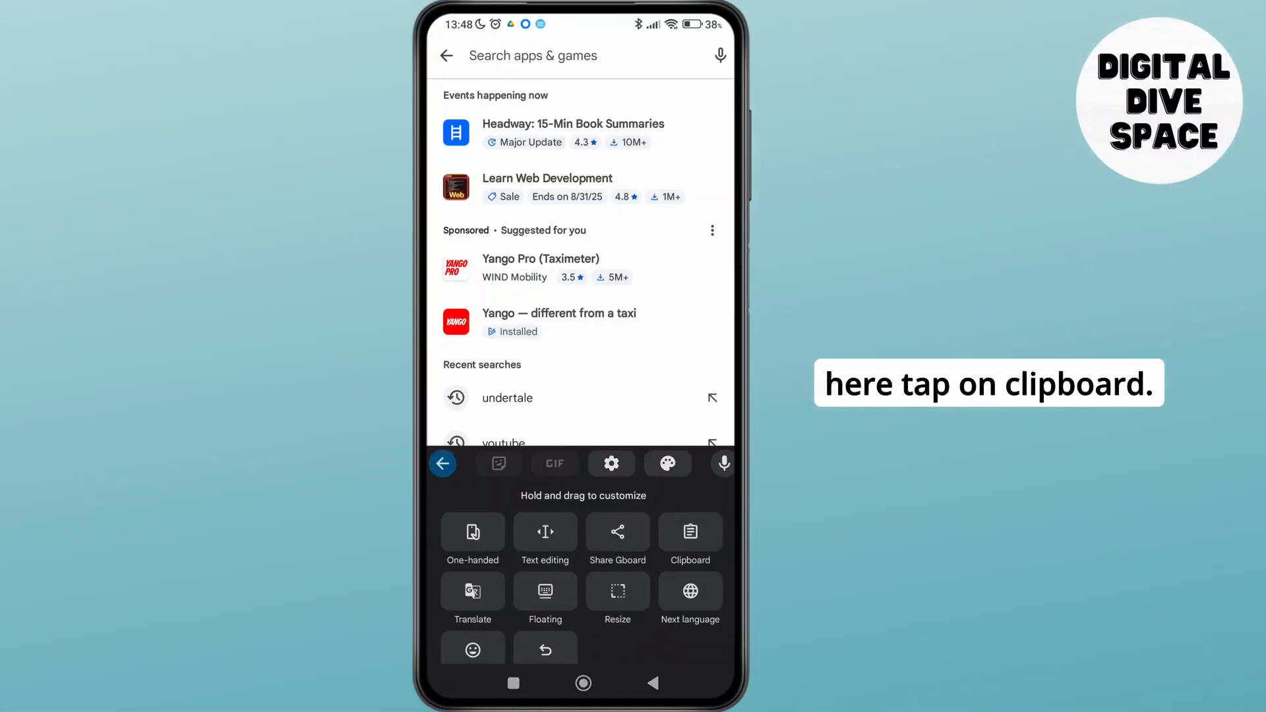
{"action": "left_click", "coordinate": [690, 539]}
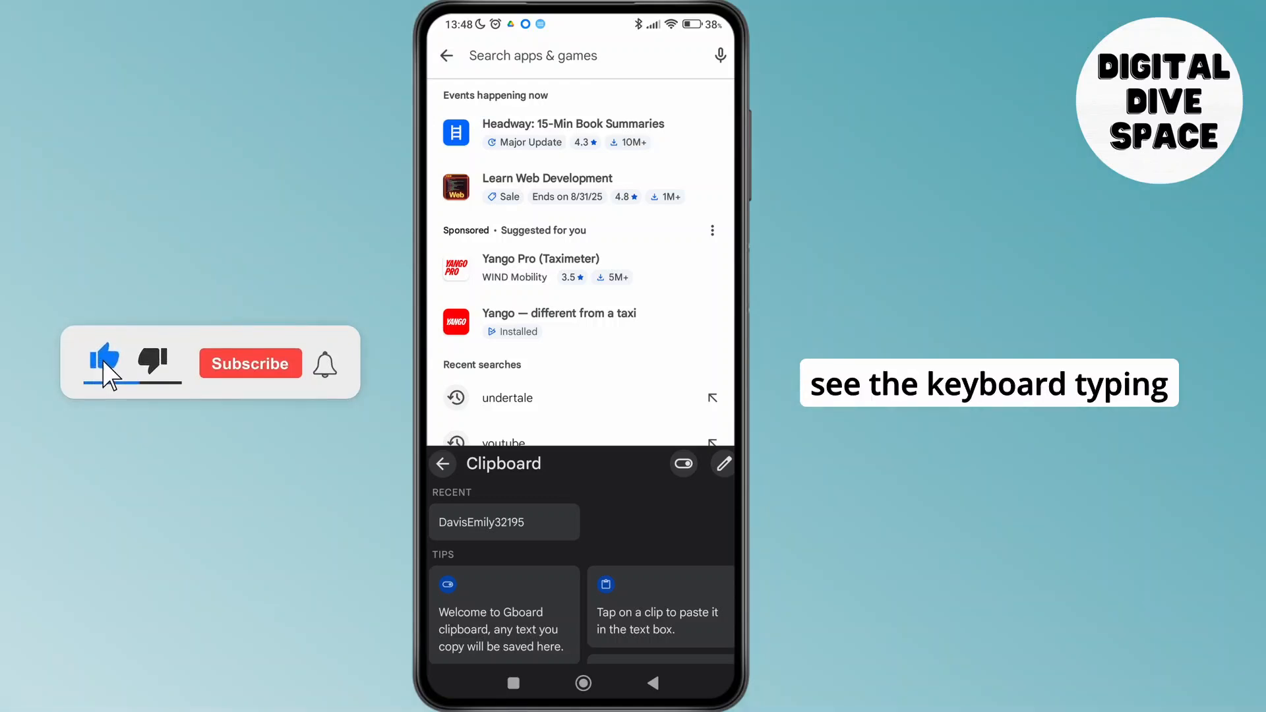
{"action": "left_click", "coordinate": [251, 364]}
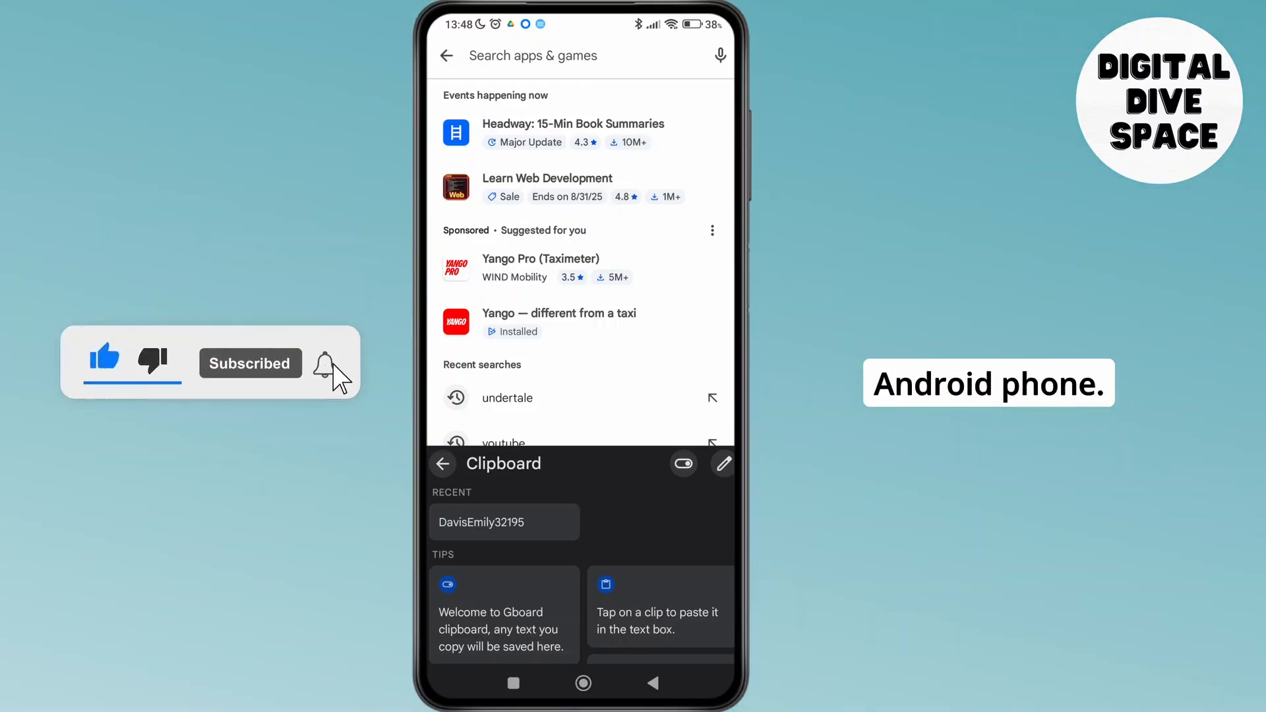